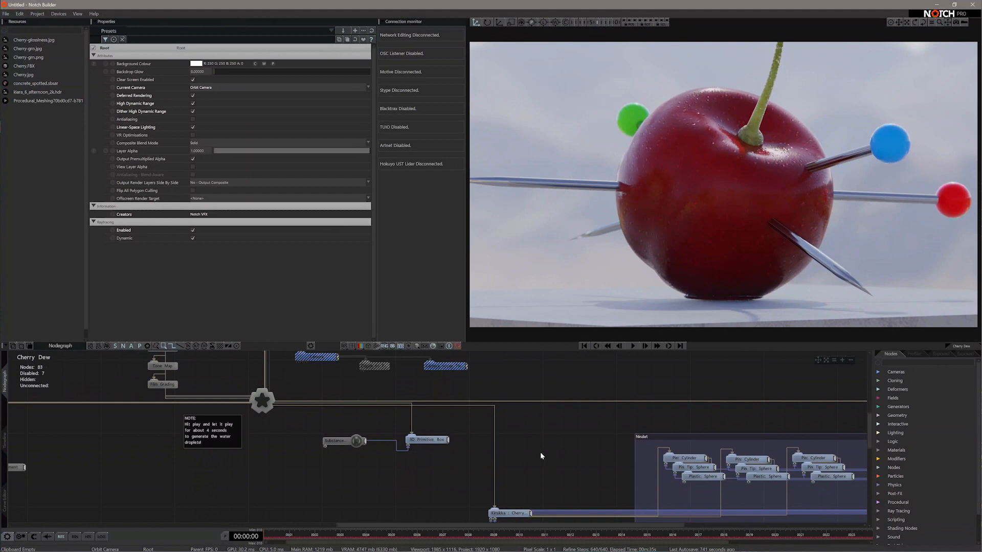
pyautogui.moveTo(592, 415)
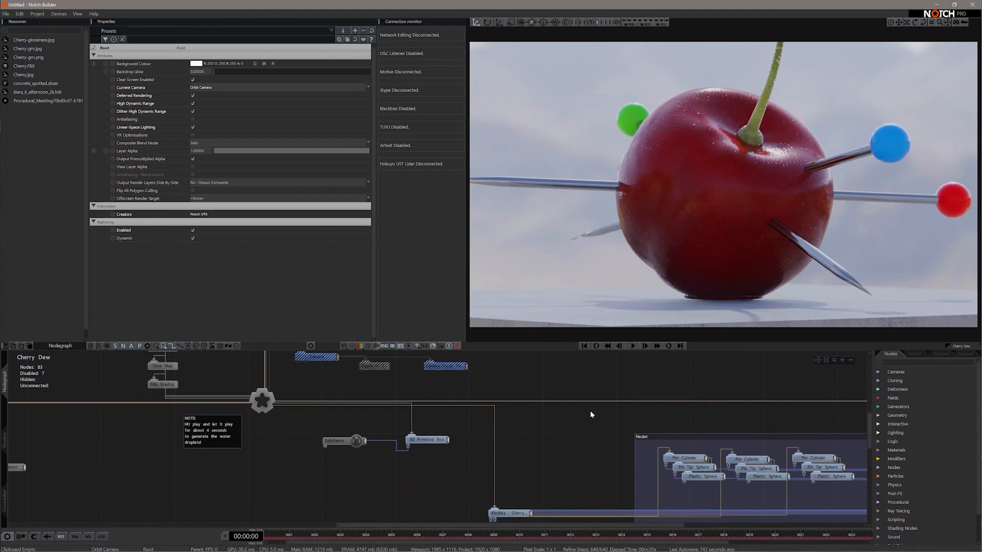
# Step: Capture a screenshot of the 3D viewport with F8
pyautogui.press('F8')
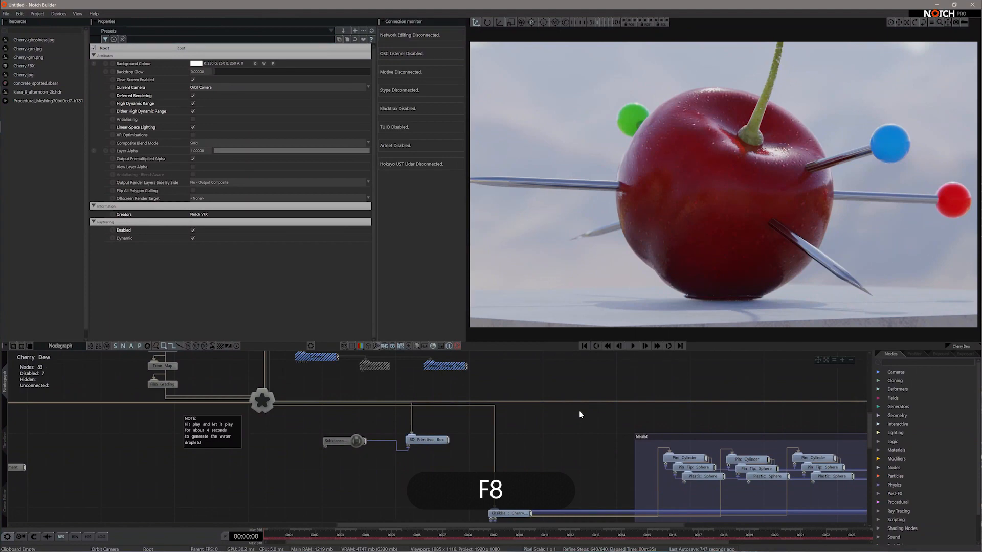
pyautogui.press('F8')
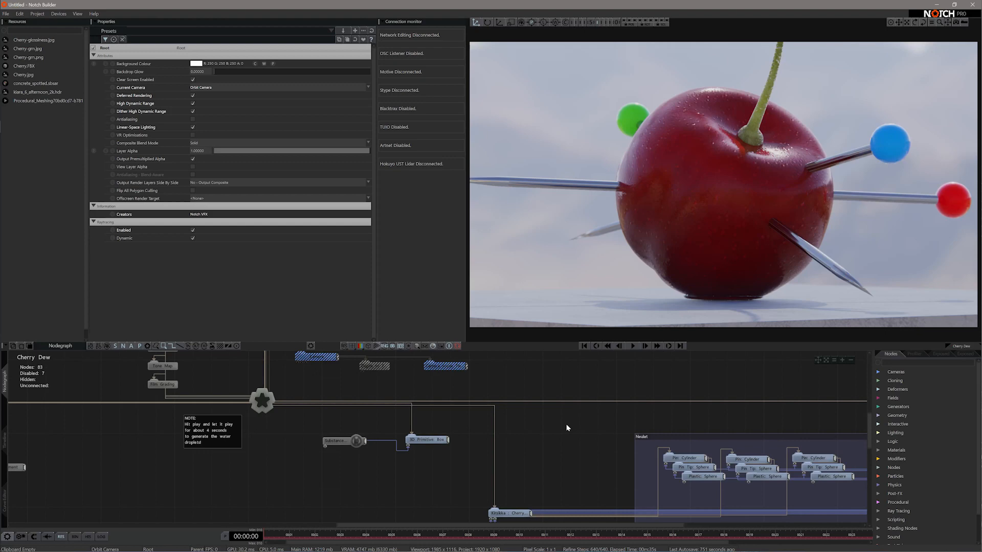
pyautogui.moveTo(534, 487)
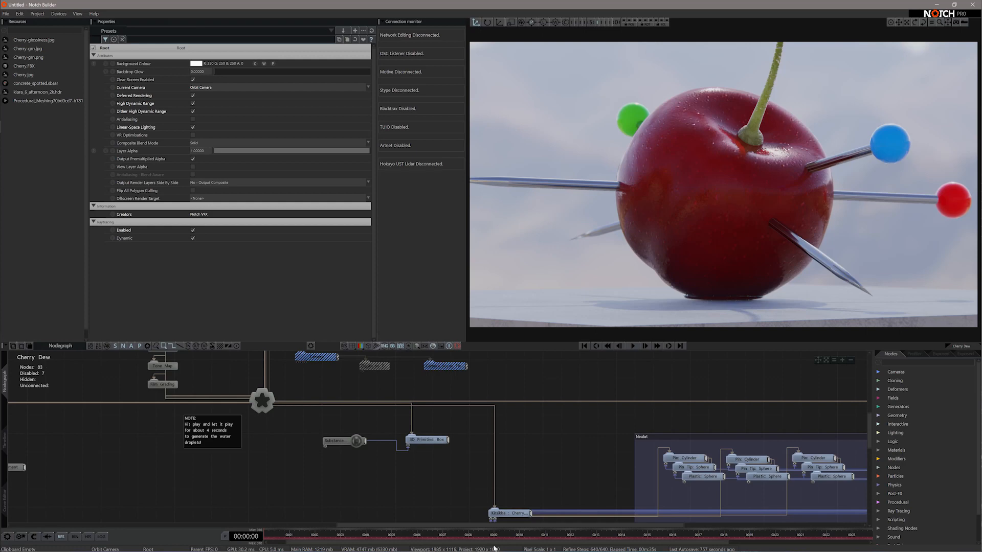
pyautogui.moveTo(549, 472)
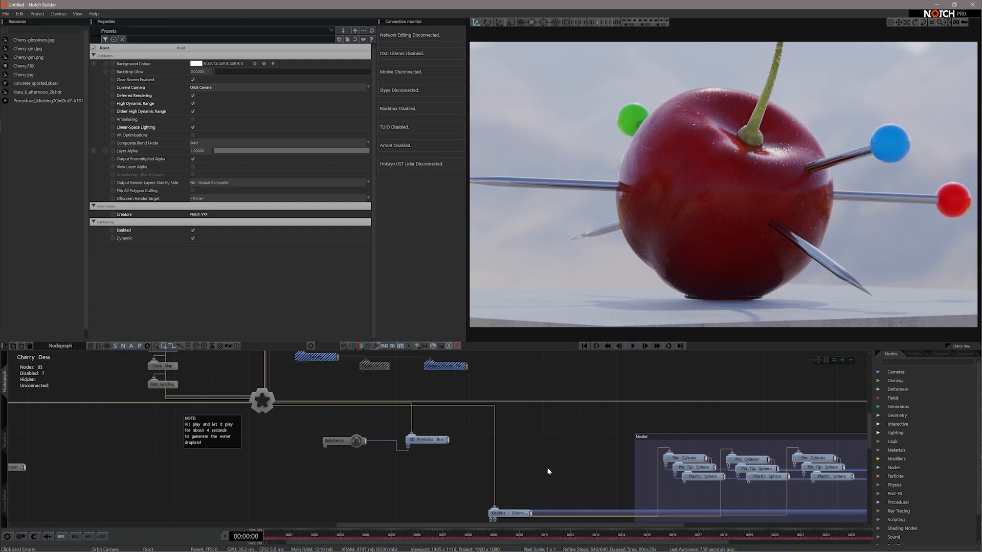
pyautogui.moveTo(538, 456)
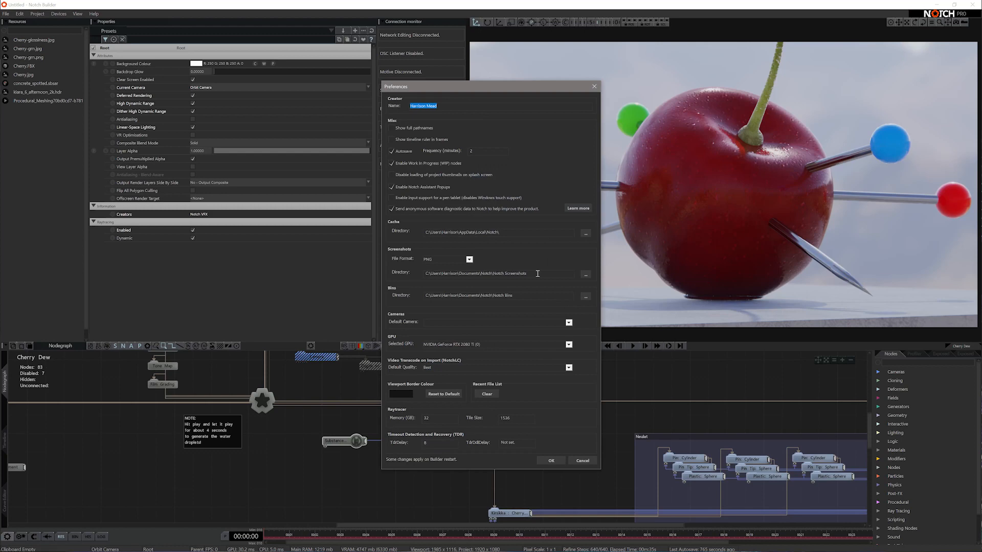
pyautogui.moveTo(575, 272)
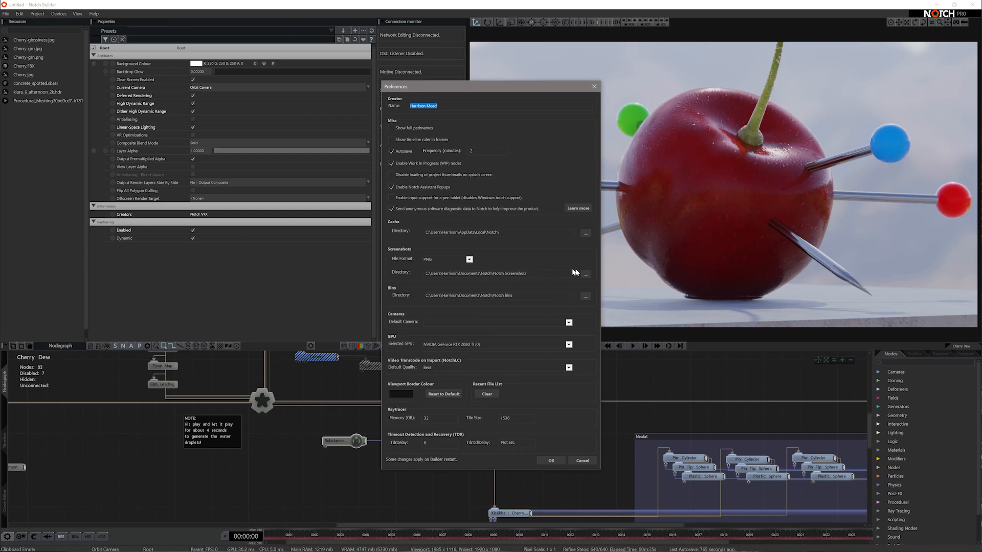
pyautogui.moveTo(395, 275)
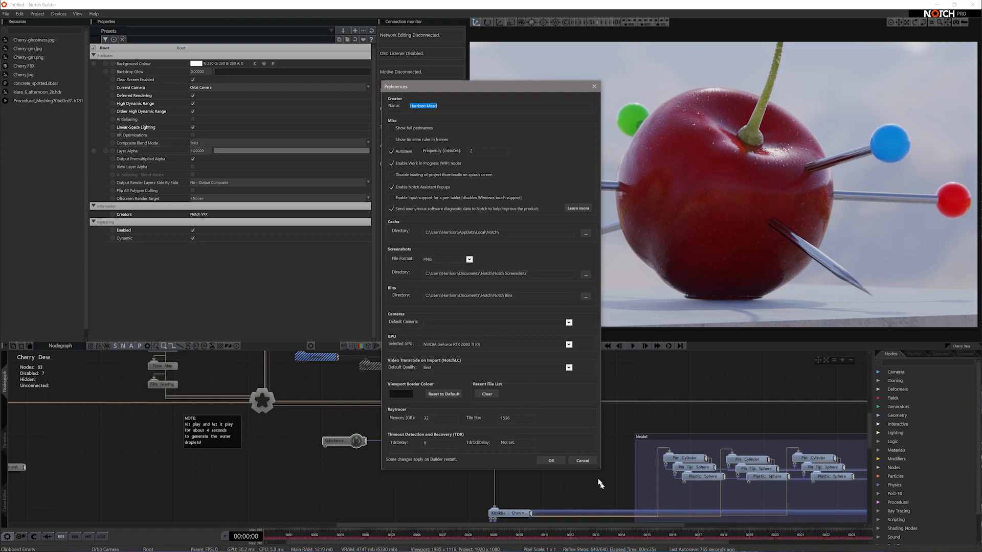
# Step: Dismiss the Preferences dialog without changes, returning to the Cherry Dew scene
pyautogui.click(550, 460)
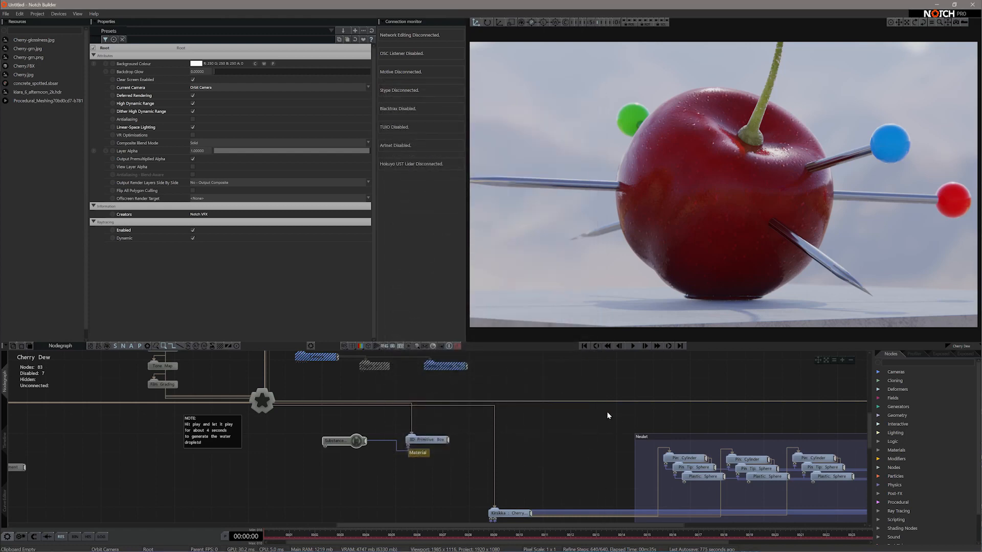
pyautogui.moveTo(624, 421)
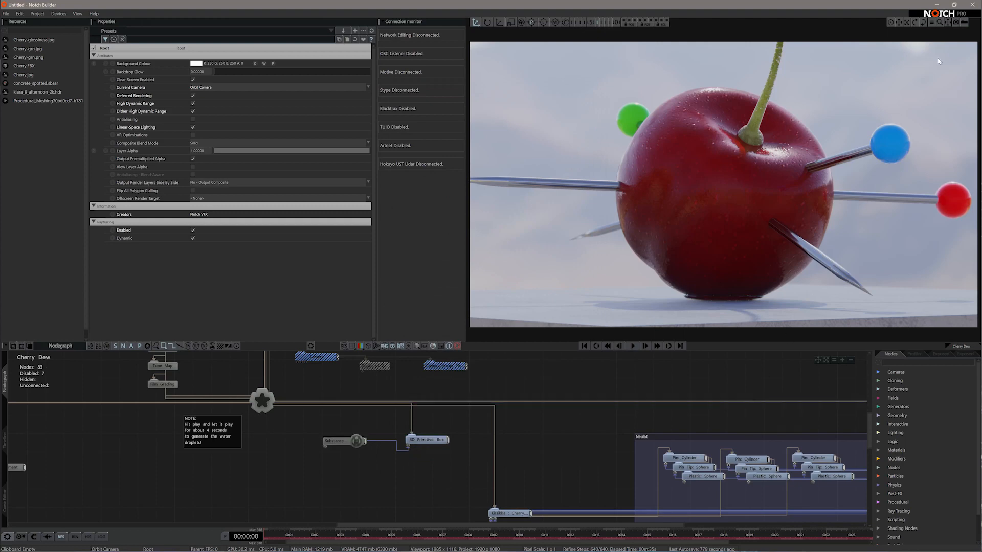
pyautogui.moveTo(955, 22)
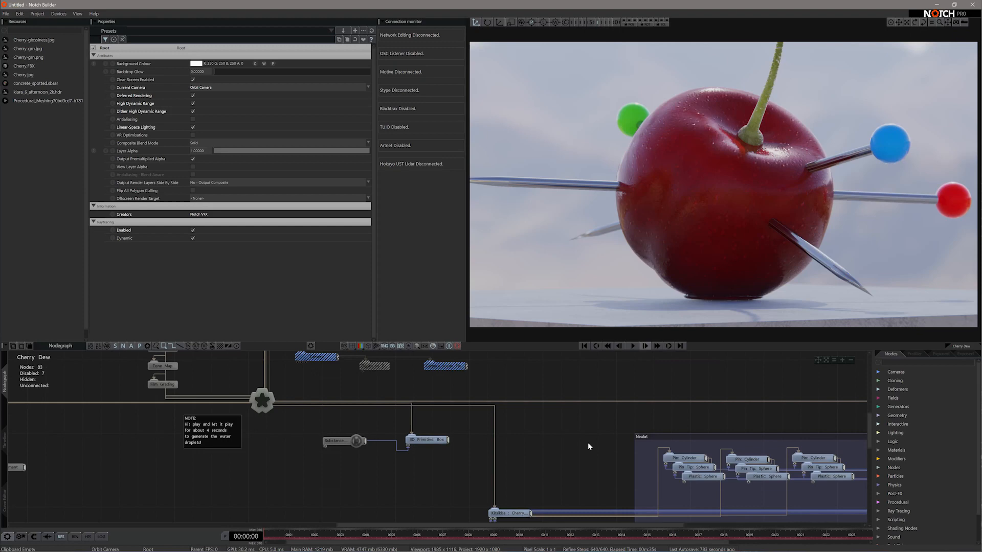
pyautogui.press('Shift+F8')
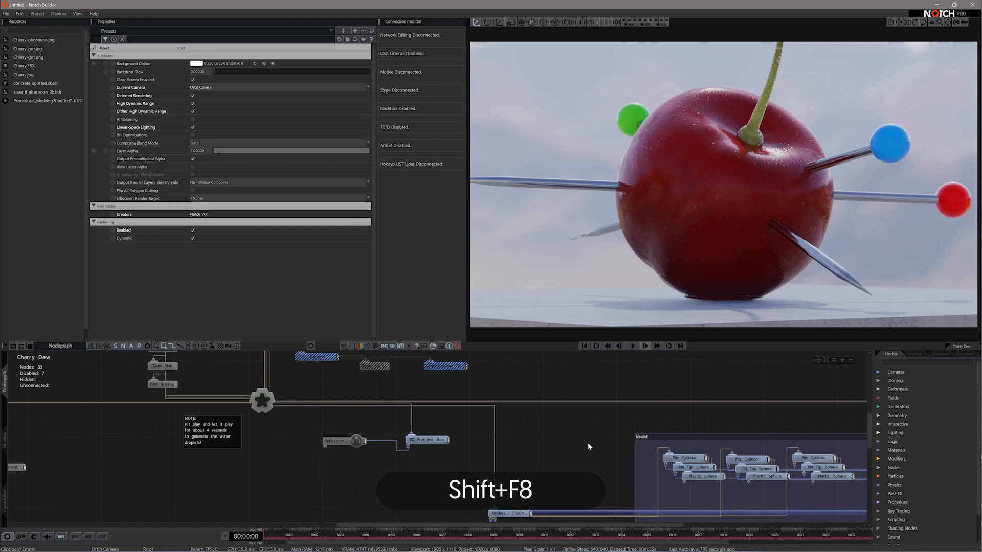
pyautogui.press('Shift+F8')
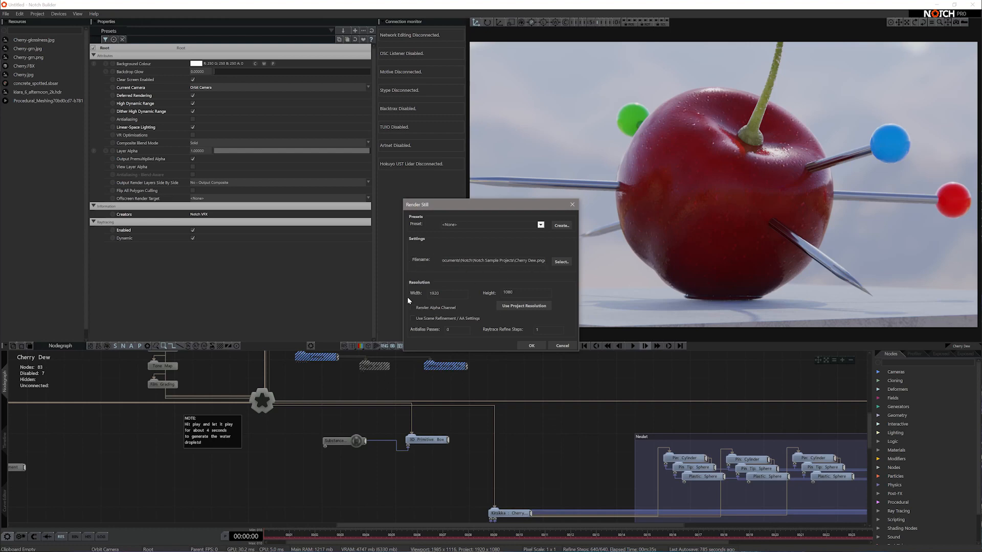
pyautogui.moveTo(411, 314)
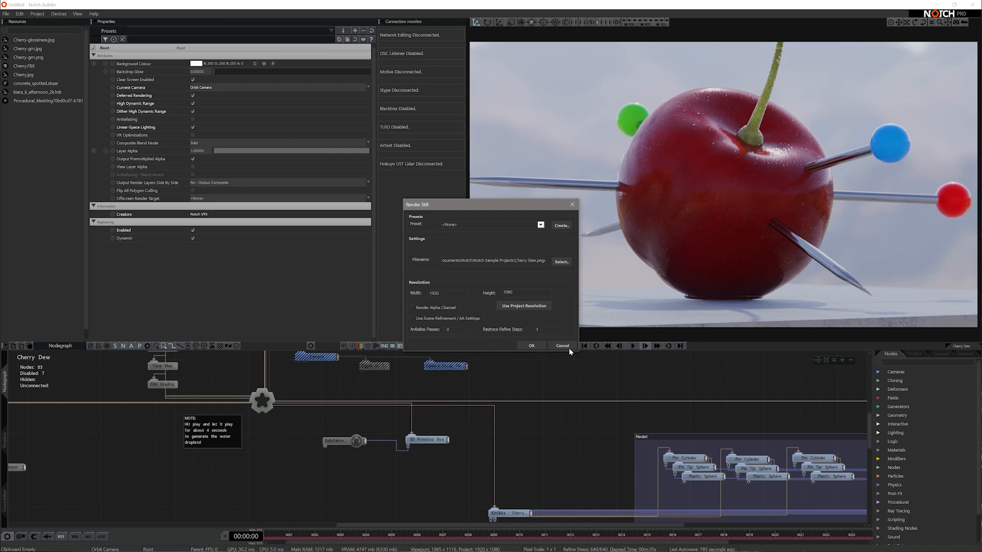
pyautogui.click(563, 346)
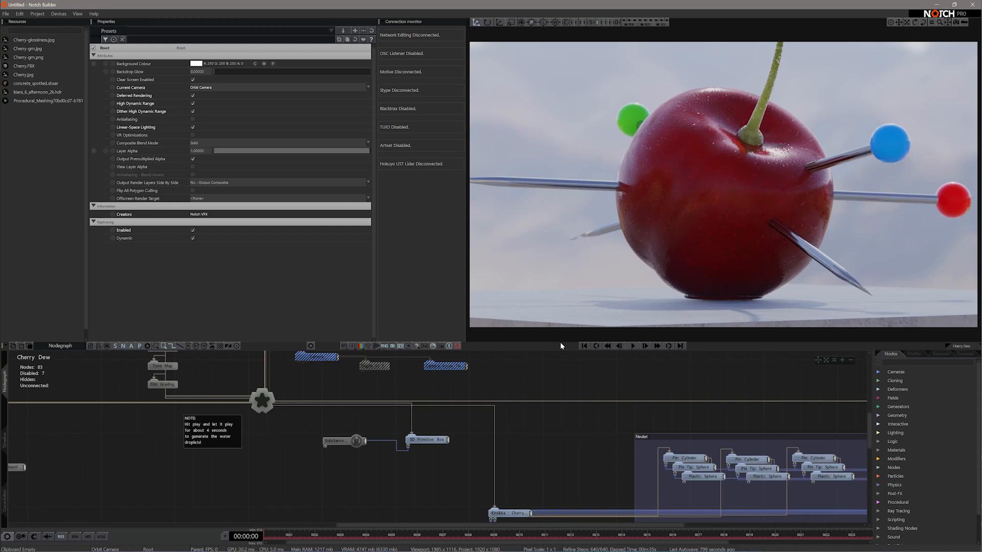